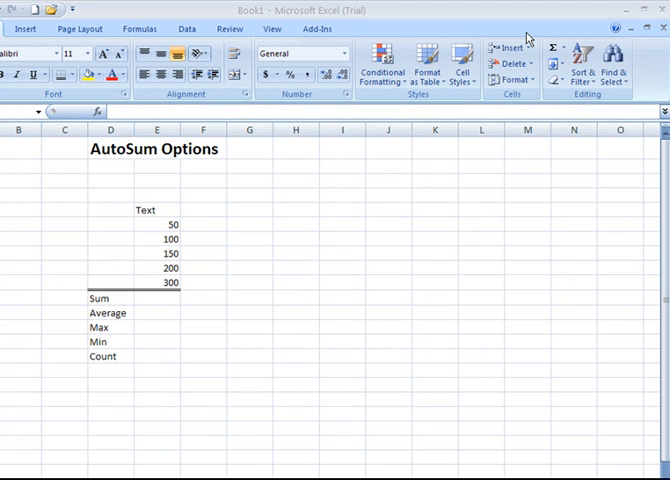
mouse_move(560, 56)
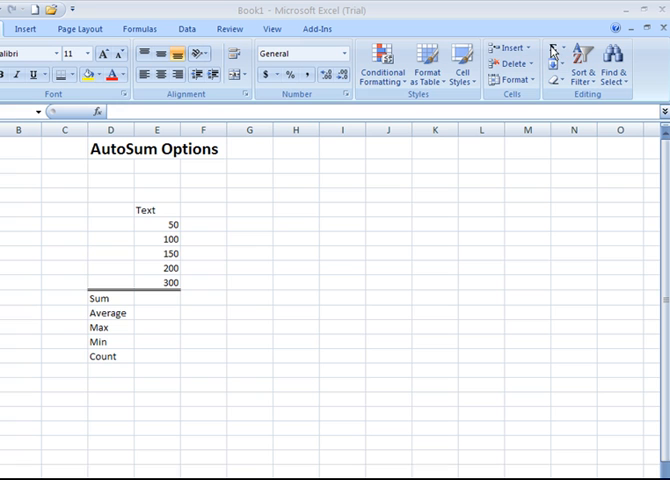
mouse_move(194, 32)
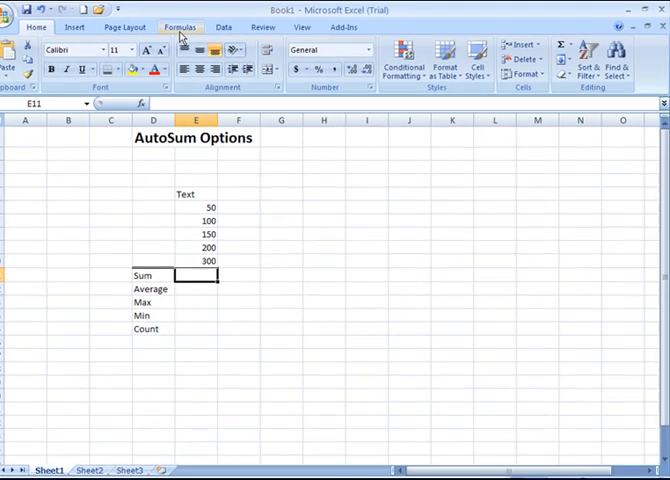
Step: Switch to the Formulas ribbon to reveal the Function Library group with AutoSum
click(180, 28)
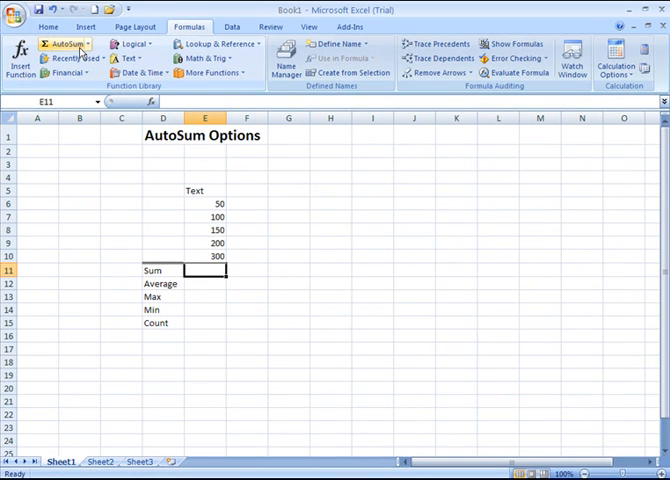
mouse_move(72, 224)
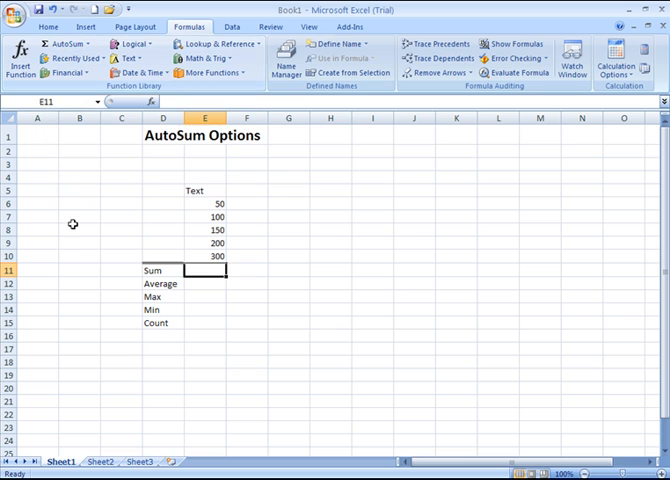
click(80, 216)
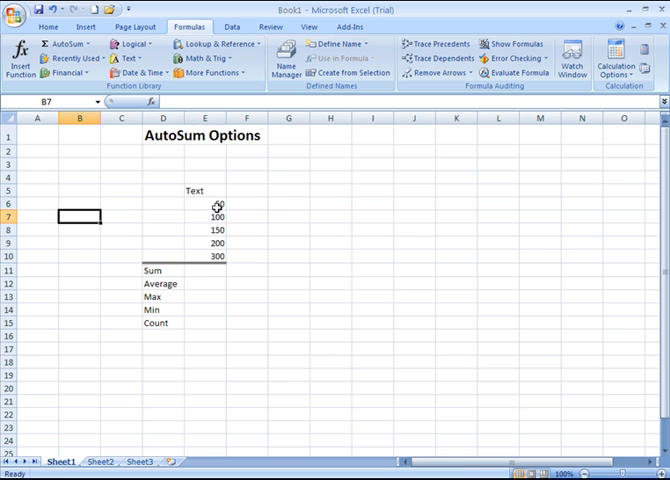
Step: Select E5:E10 to preview Average and Sum in the status bar, visit result cells E11–E15, then return to Home
drag(204, 202, 204, 256)
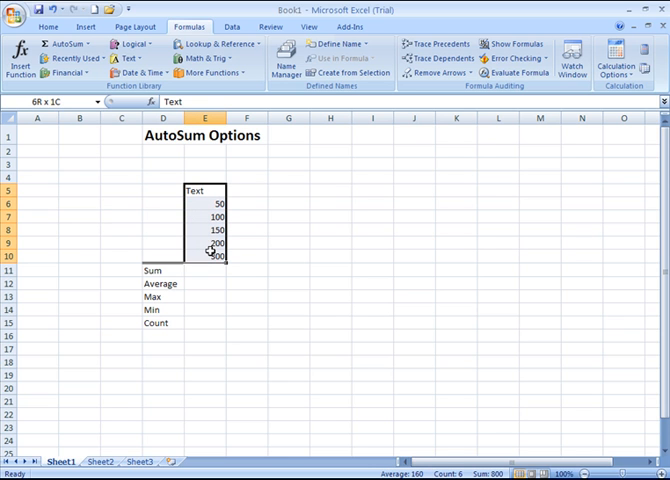
click(198, 192)
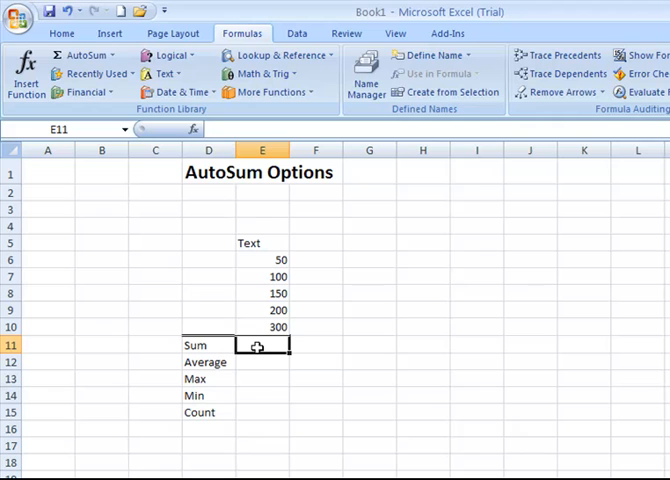
click(262, 362)
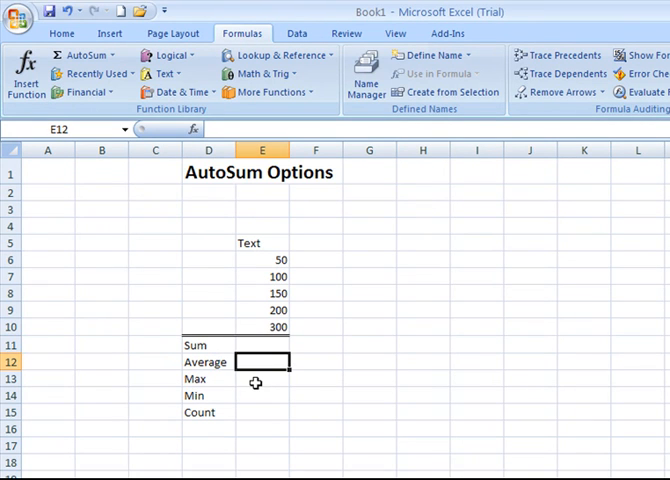
click(262, 396)
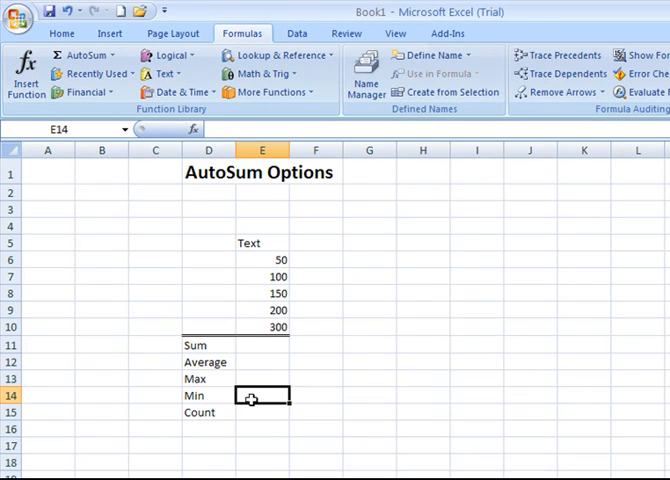
click(262, 412)
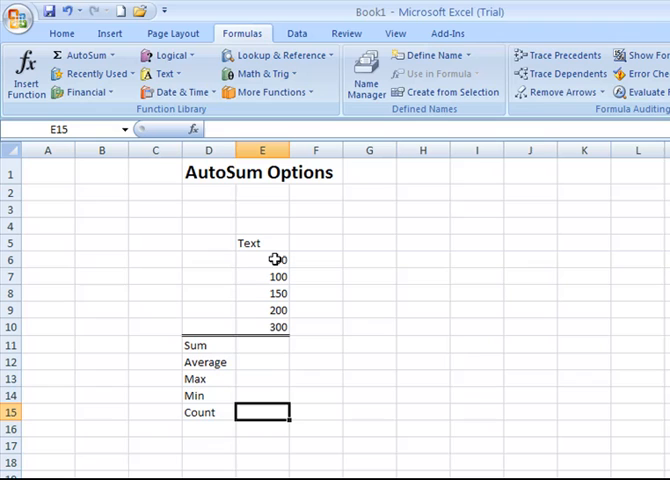
mouse_move(270, 256)
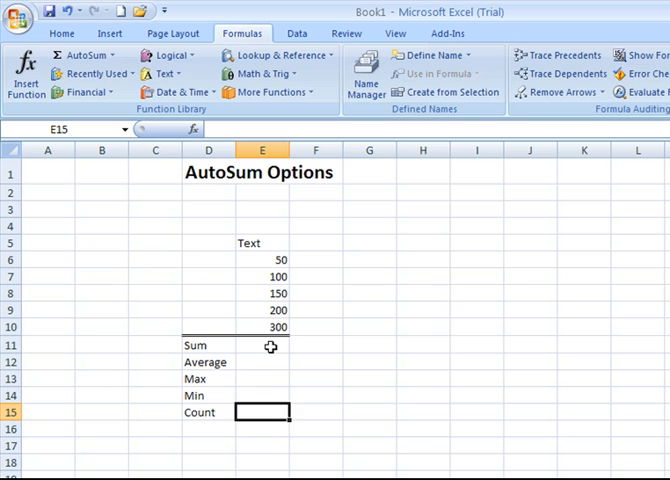
click(262, 344)
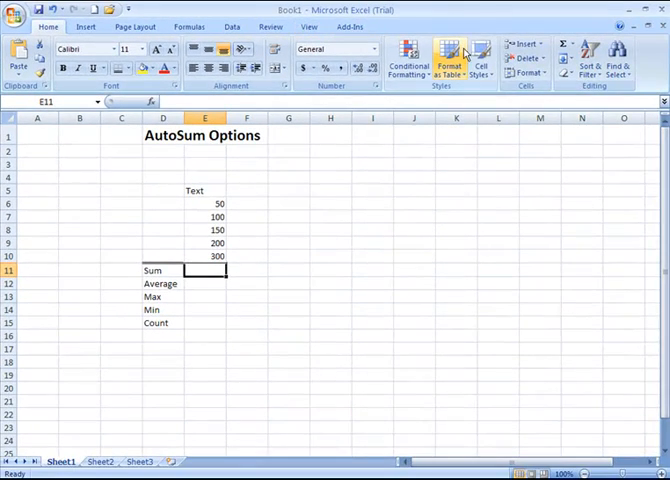
click(564, 50)
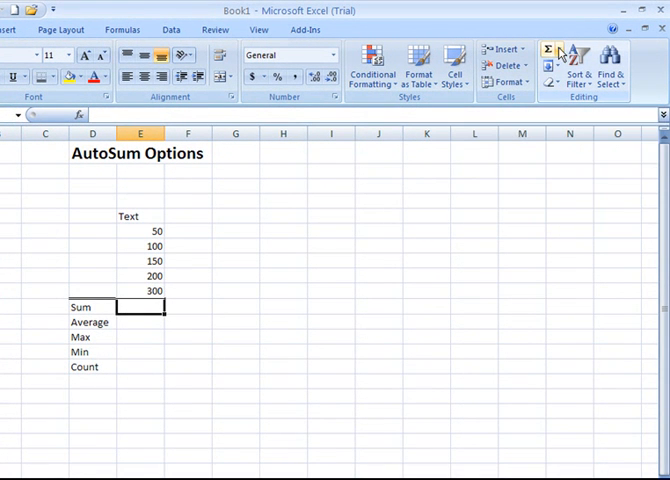
click(560, 52)
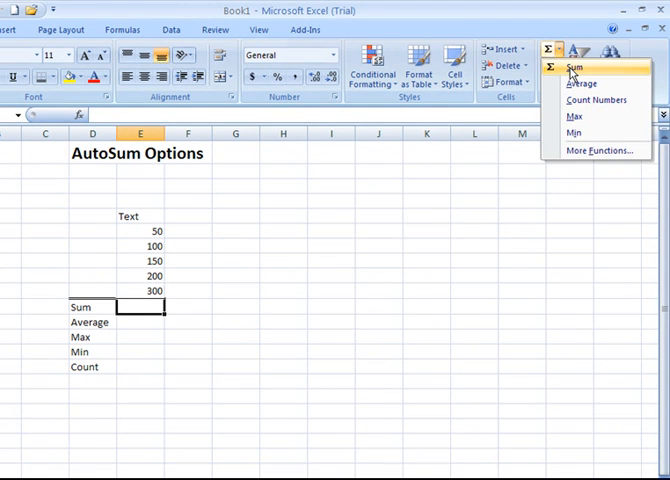
mouse_move(580, 84)
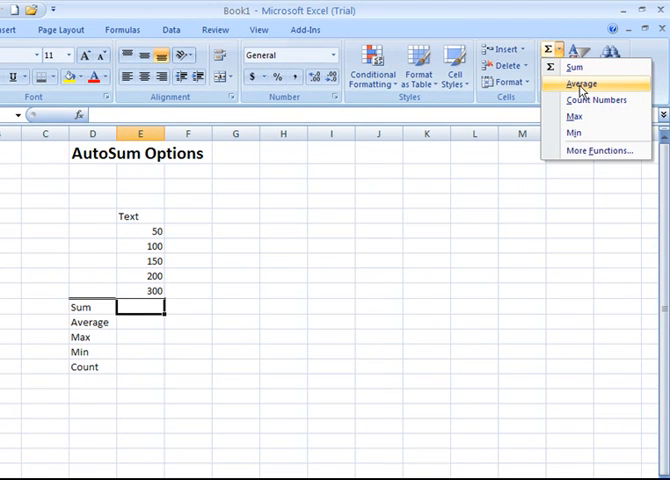
mouse_move(596, 100)
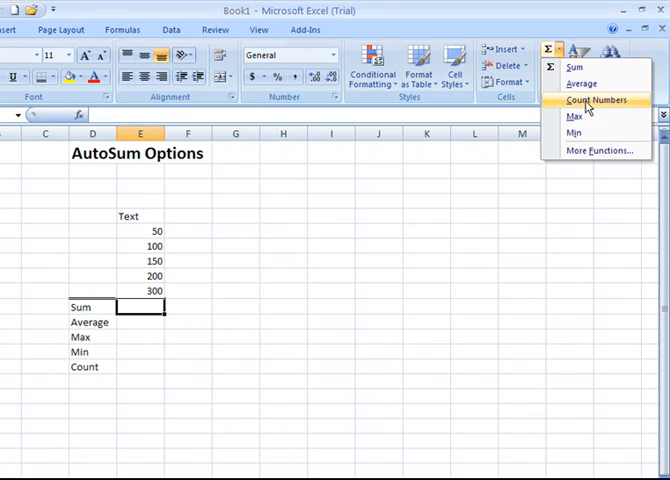
mouse_move(578, 116)
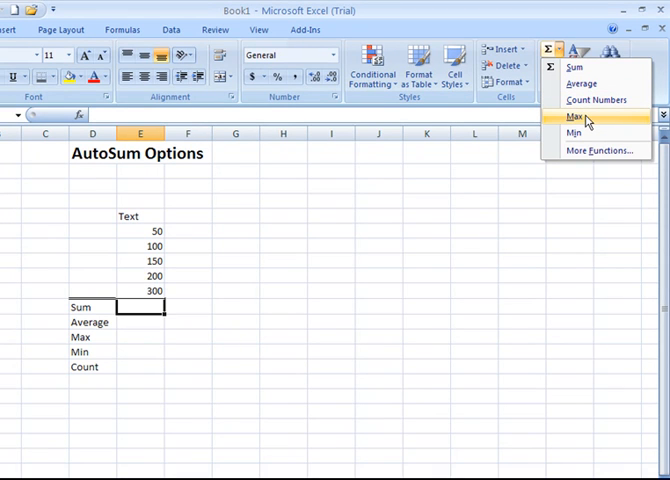
mouse_move(576, 132)
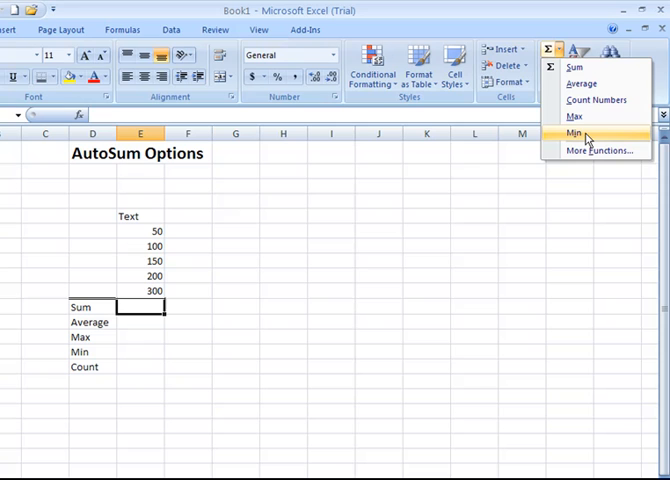
mouse_move(576, 68)
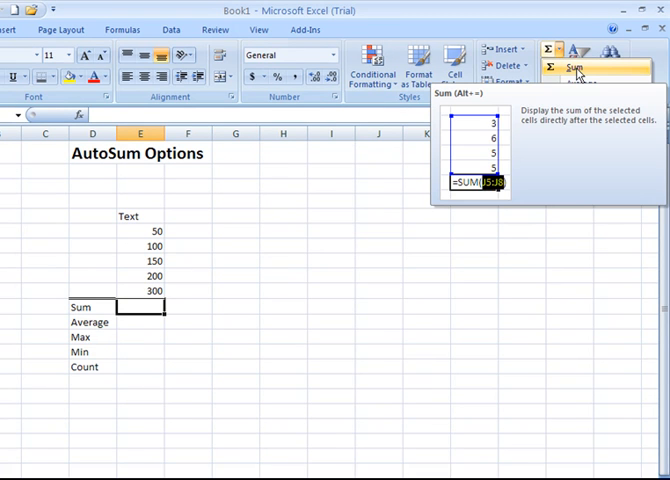
Step: Insert a SUM of E6:E10 in E11, giving 800, and check the formula
click(556, 66)
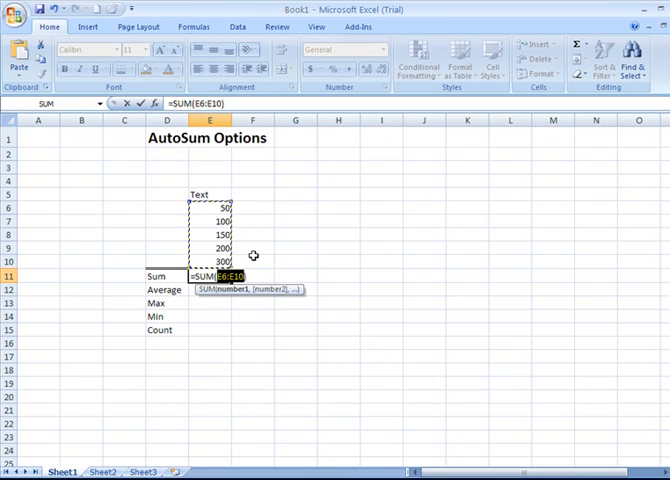
mouse_move(216, 246)
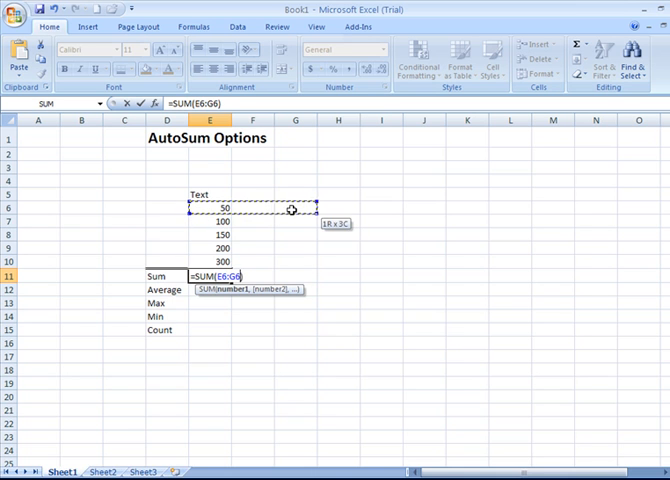
drag(292, 210, 420, 210)
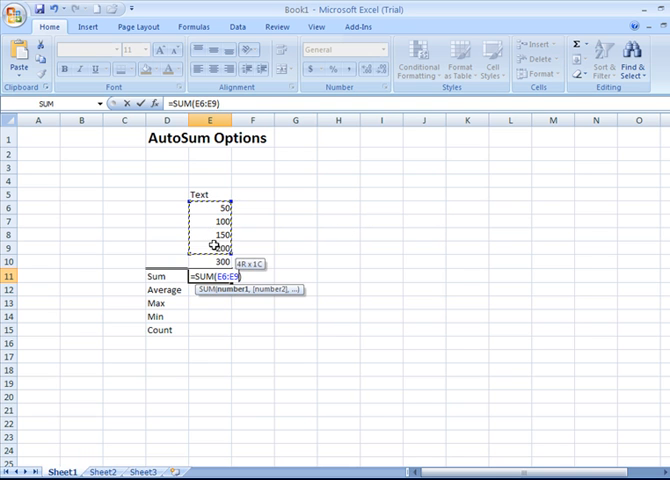
drag(216, 244, 216, 262)
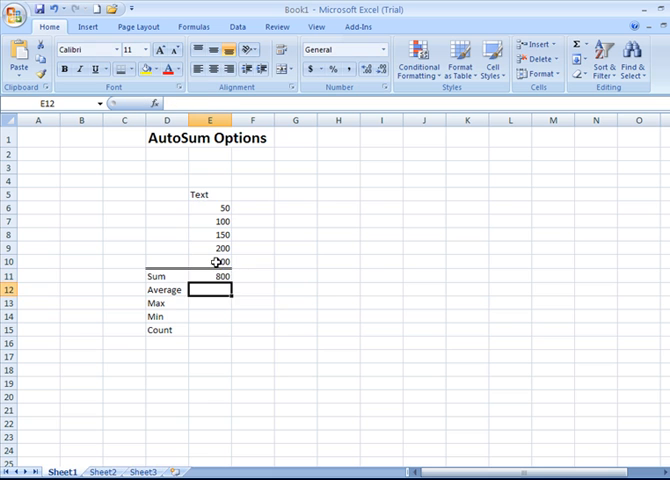
click(210, 276)
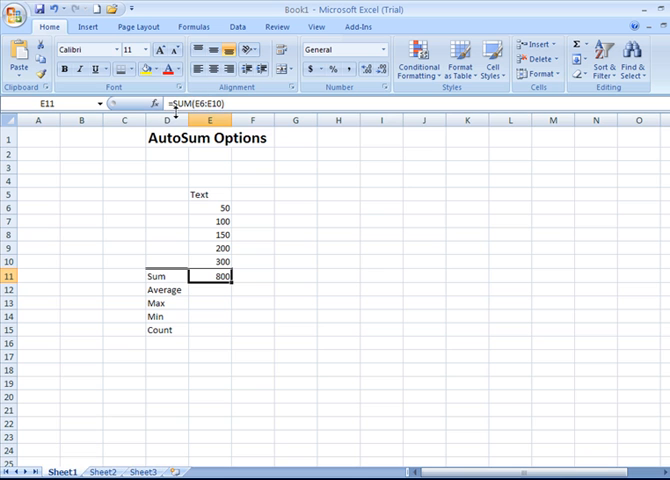
mouse_move(220, 288)
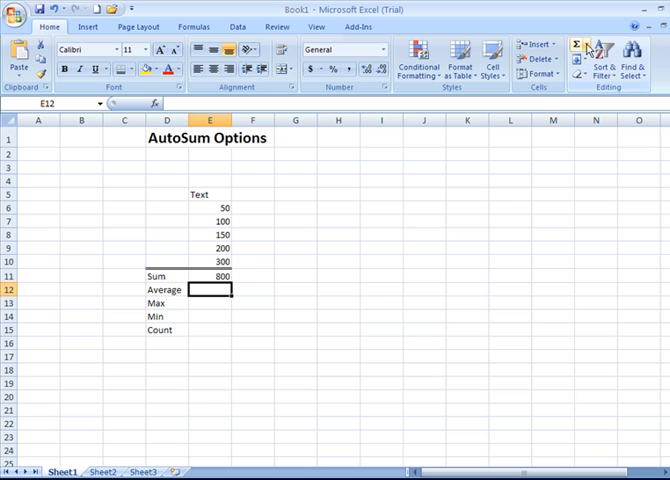
Step: Insert an AVERAGE of E6:E10 in E12, giving 160, then move to the Max row
click(596, 44)
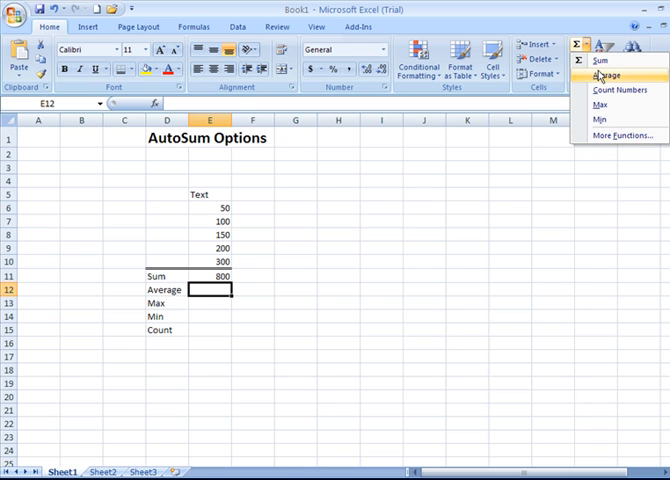
click(596, 76)
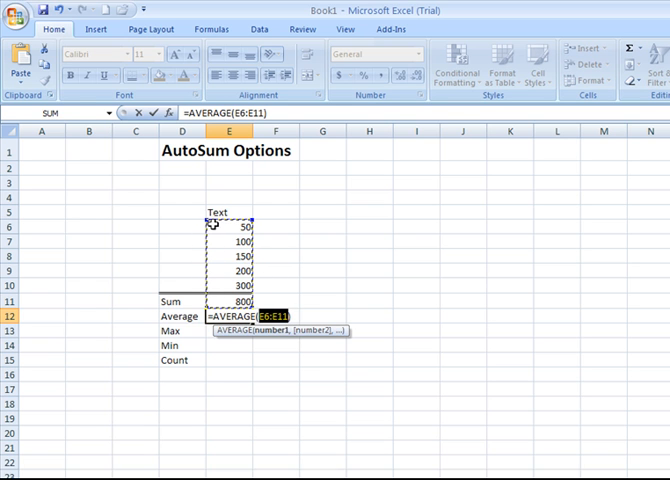
mouse_move(270, 228)
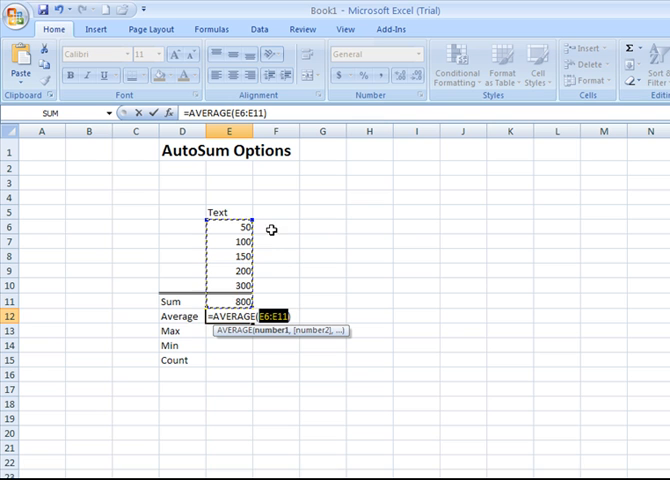
mouse_move(256, 296)
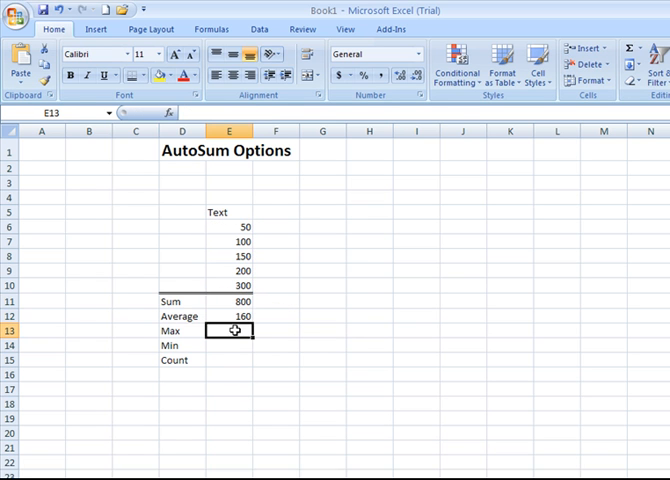
click(228, 316)
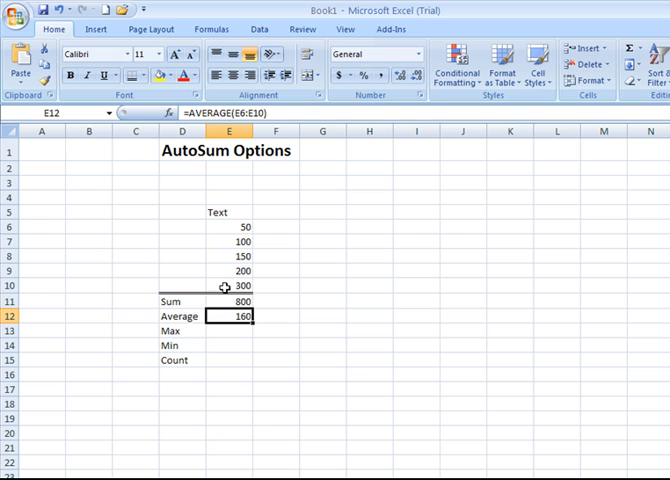
mouse_move(236, 340)
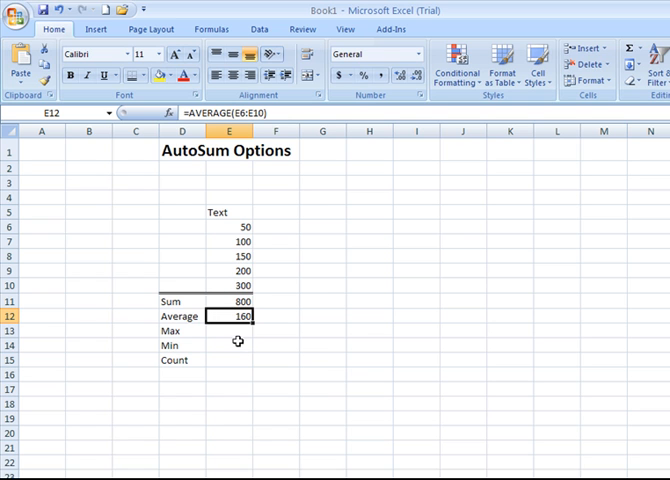
click(236, 330)
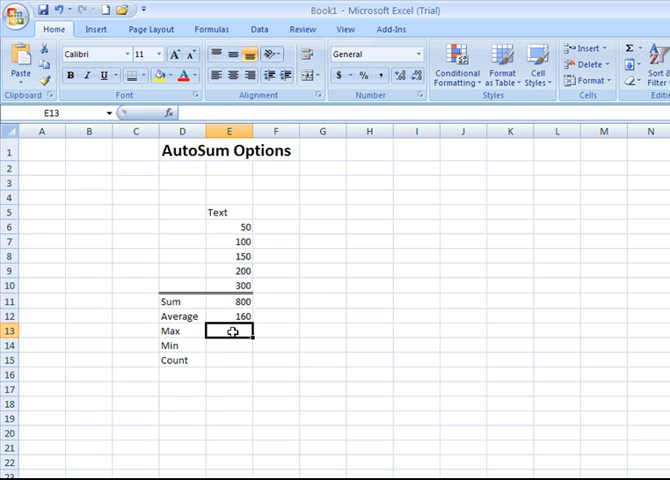
mouse_move(248, 316)
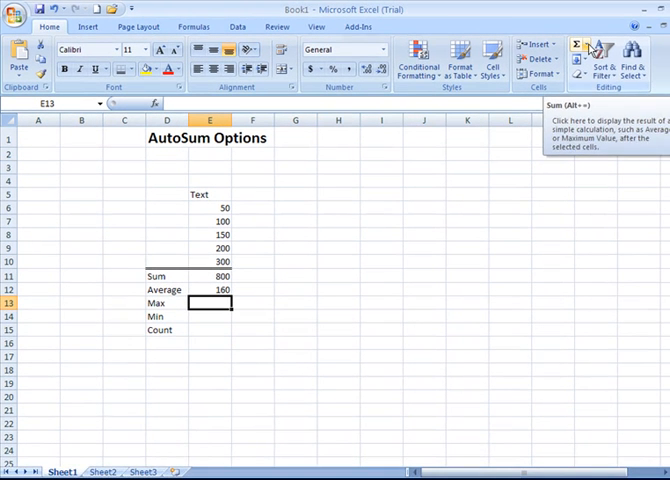
Step: Insert a MAX of E6:E10 in E13, giving 300, and check the formula
click(586, 44)
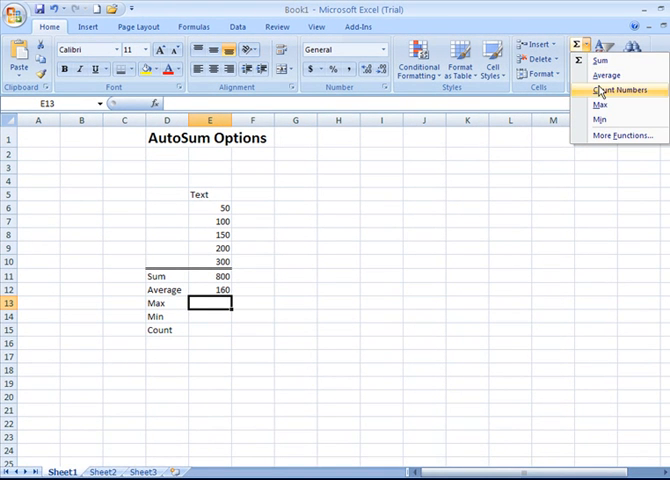
click(596, 104)
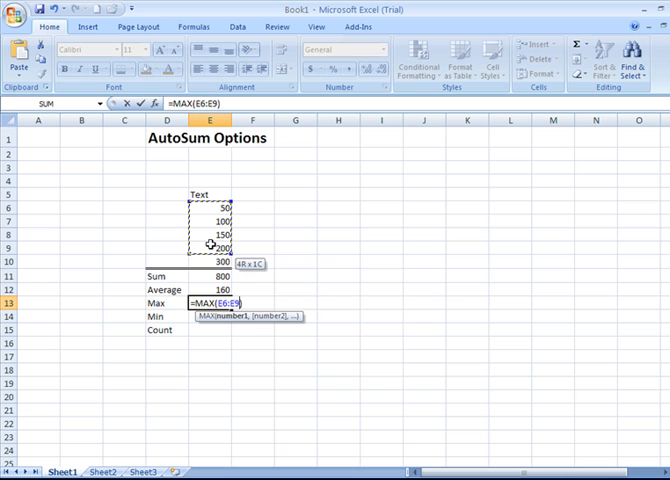
drag(208, 244, 208, 258)
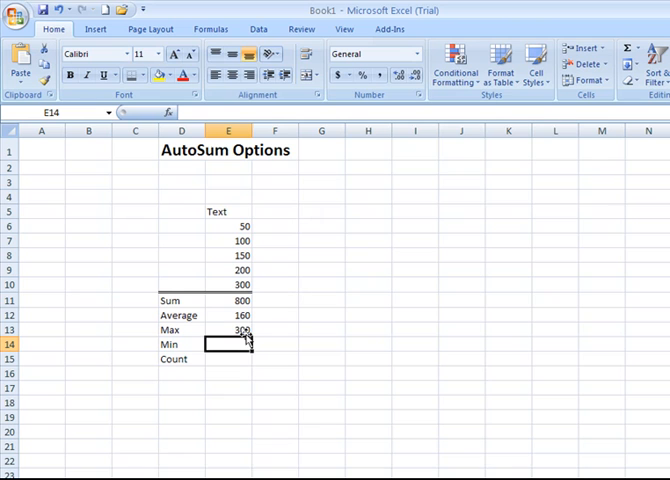
click(238, 330)
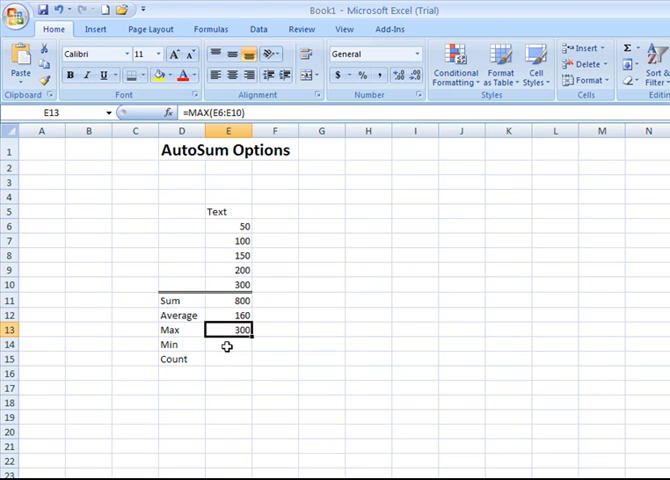
Step: Insert a MIN of E6:E10 in E14, giving 50
click(228, 344)
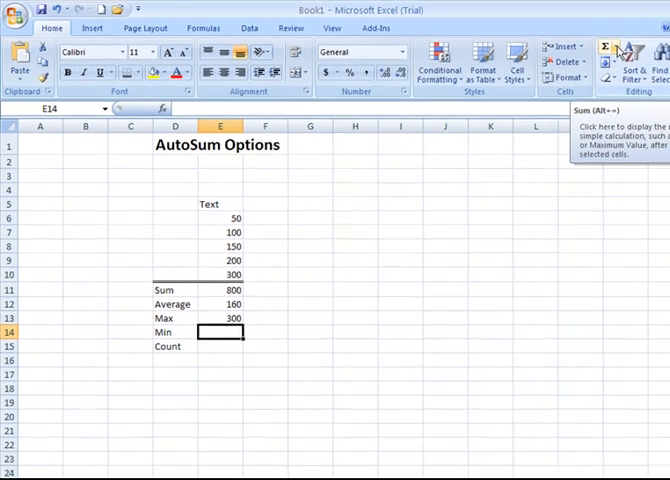
click(592, 44)
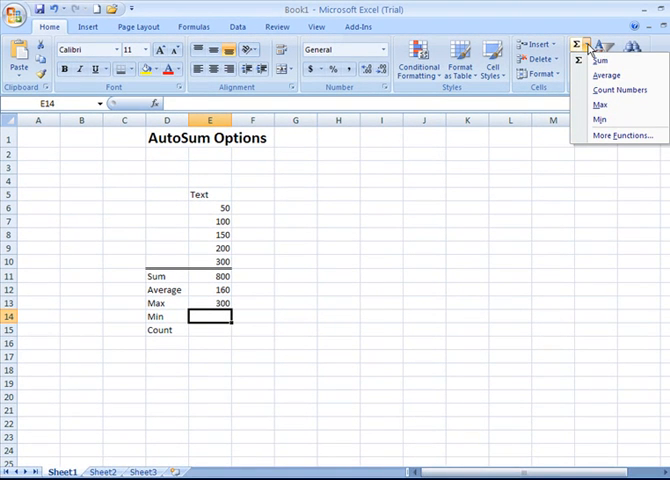
click(598, 120)
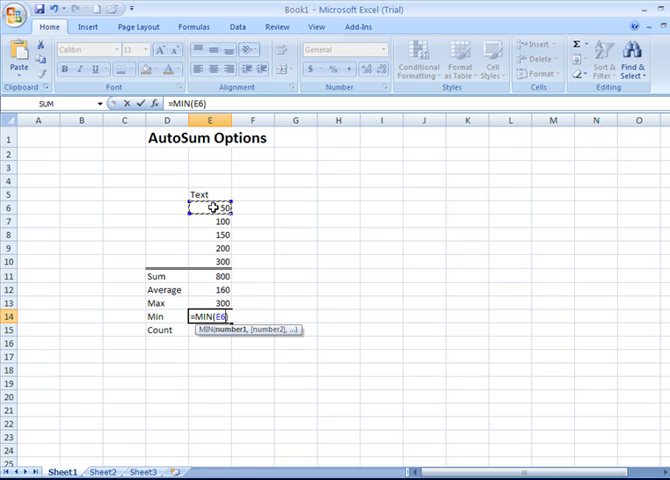
drag(210, 208, 210, 256)
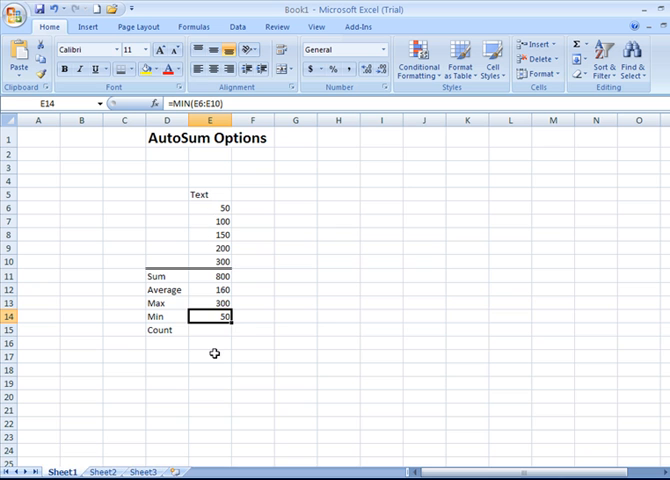
Step: Insert a COUNT of the five numbers E6:E10 in E15, giving 5
click(212, 330)
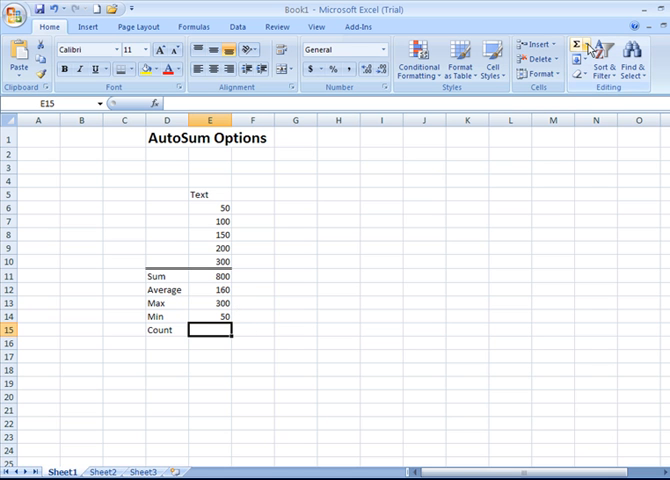
click(588, 46)
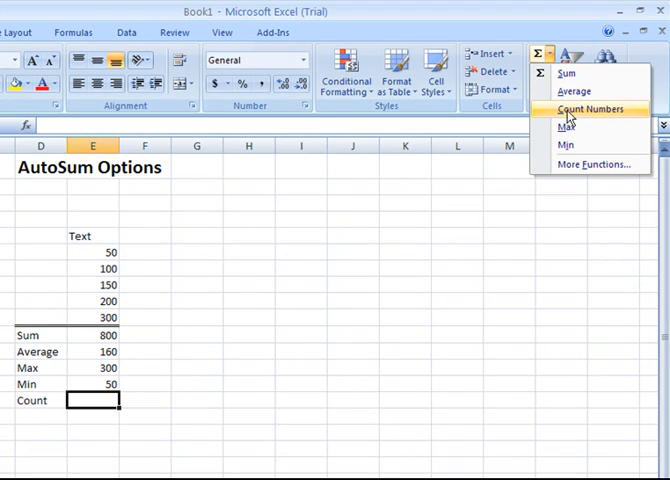
mouse_move(596, 120)
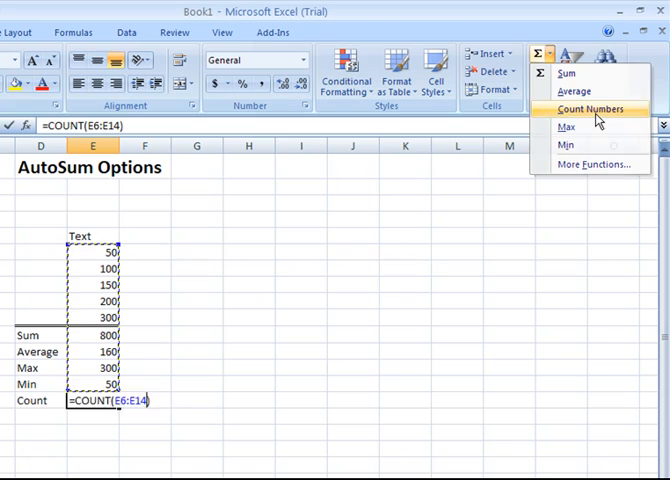
click(588, 108)
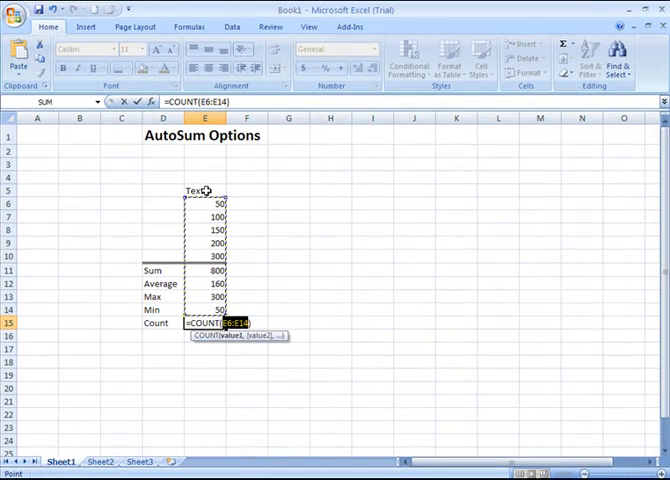
click(206, 192)
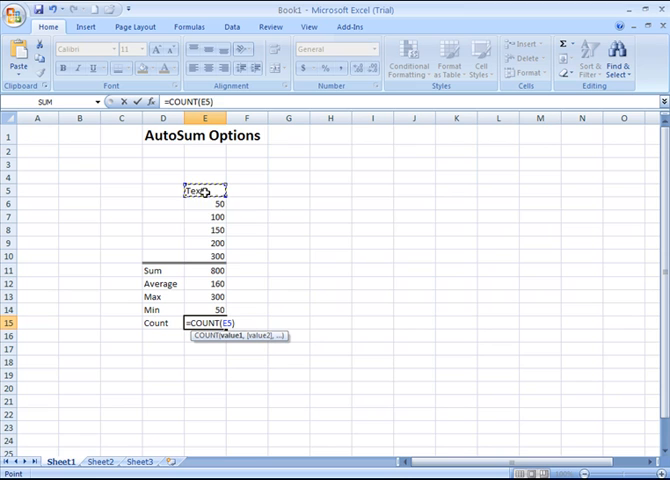
drag(204, 192, 204, 256)
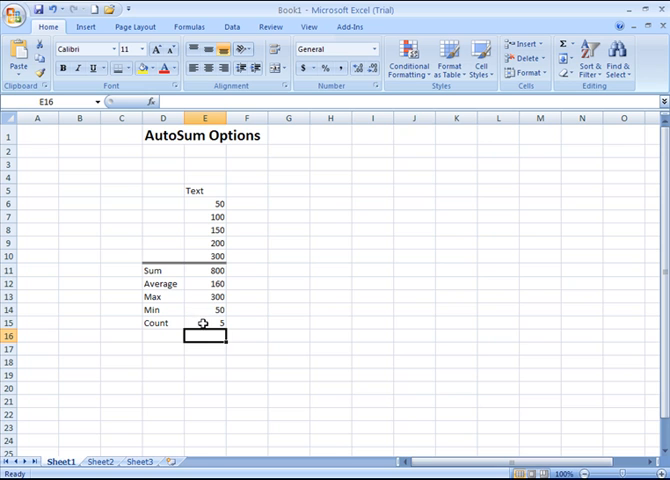
click(204, 322)
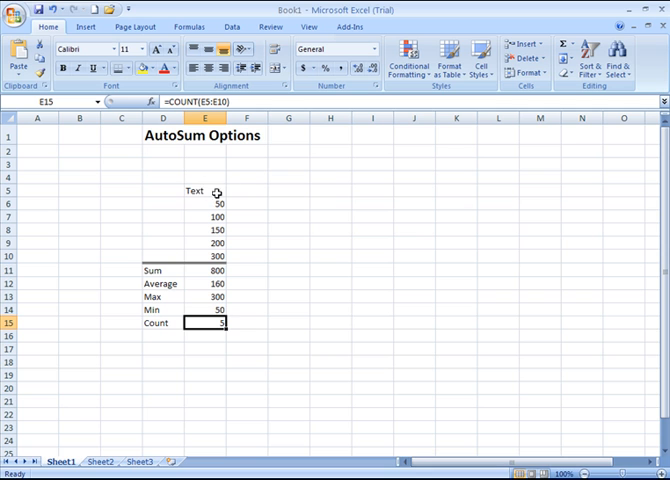
mouse_move(210, 192)
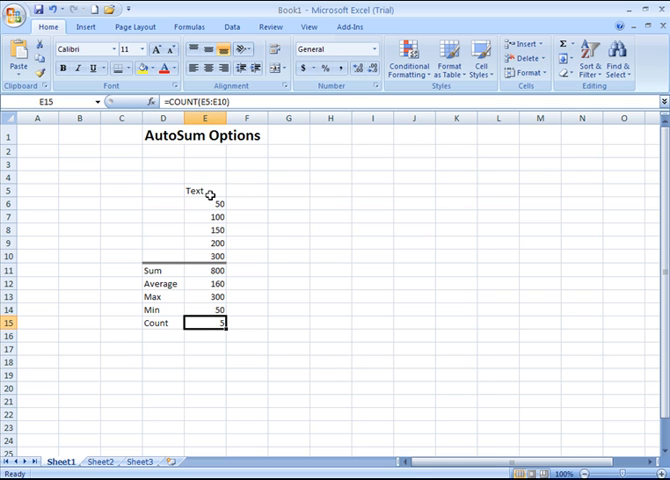
mouse_move(234, 336)
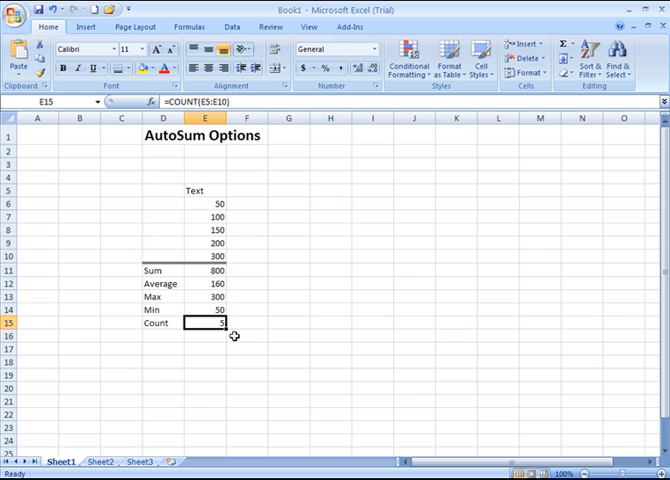
mouse_move(256, 332)
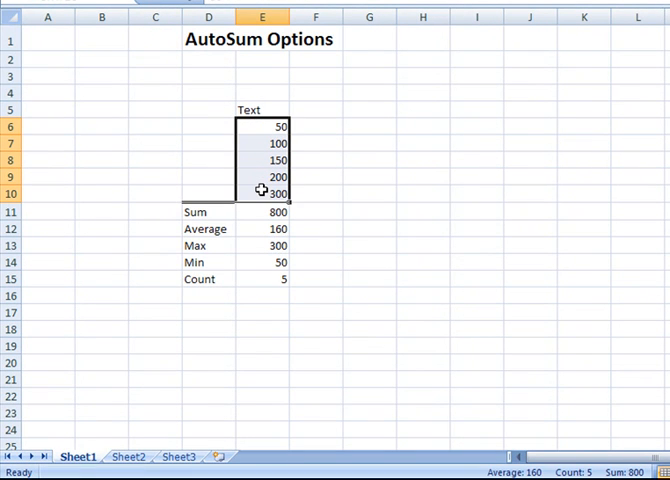
mouse_move(380, 270)
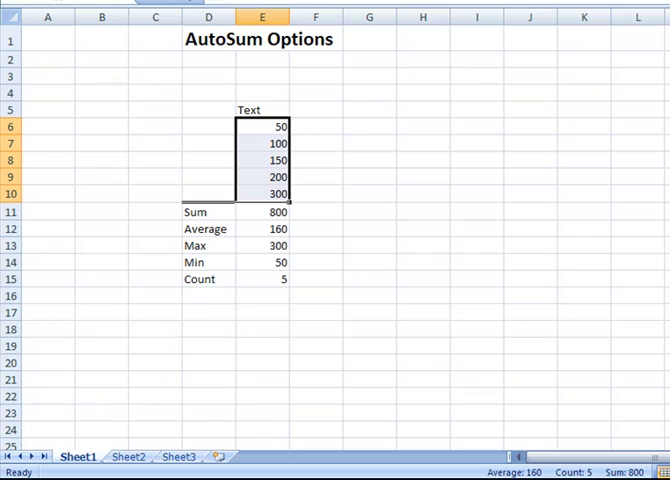
mouse_move(490, 472)
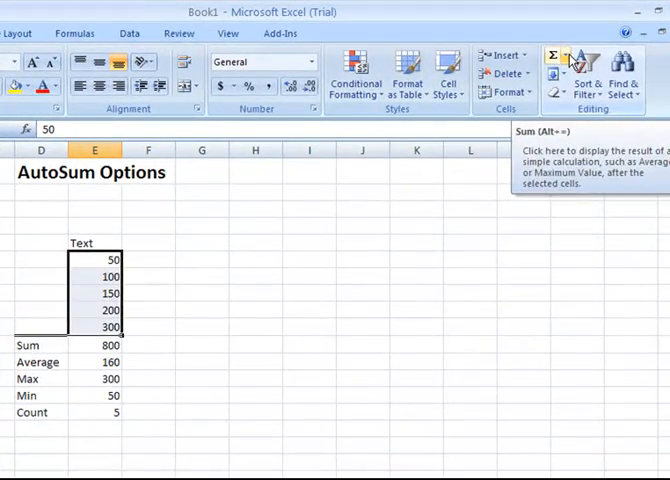
Step: Hover the AutoSum button while the status bar shows average 160, count 5 and sum 800 for the value column
click(572, 56)
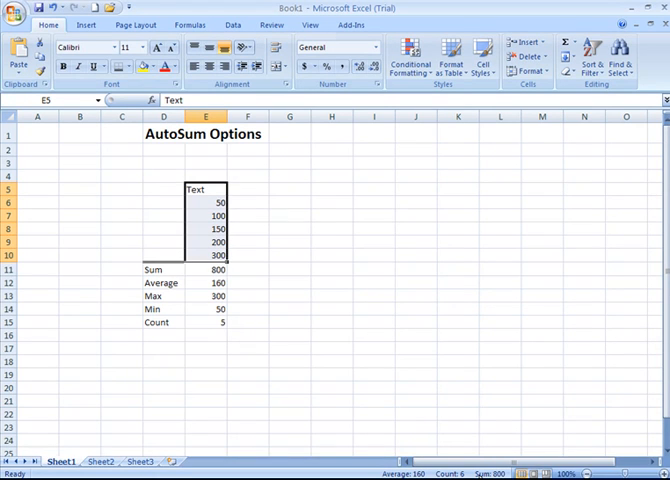
mouse_move(316, 344)
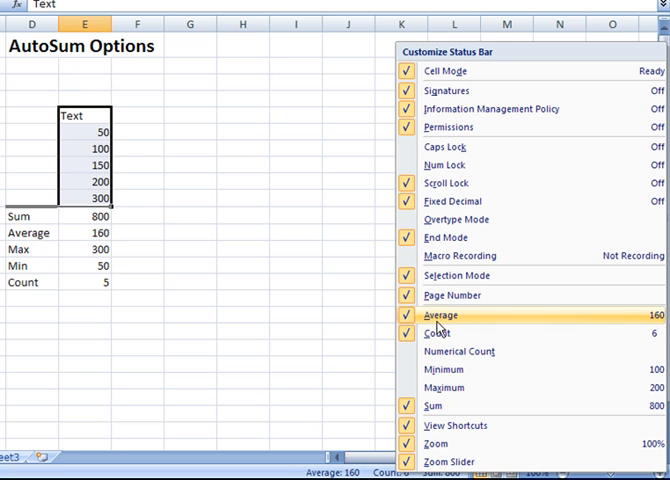
mouse_move(430, 406)
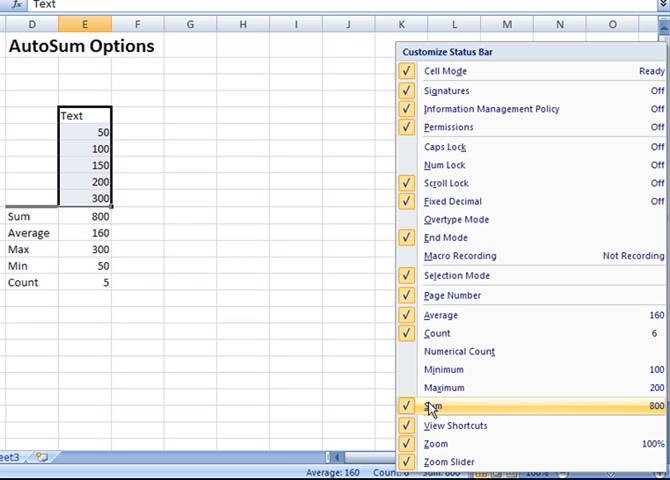
mouse_move(440, 368)
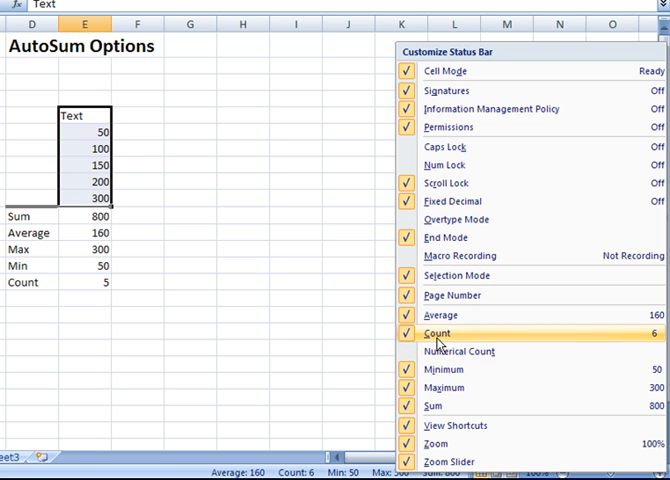
mouse_move(460, 352)
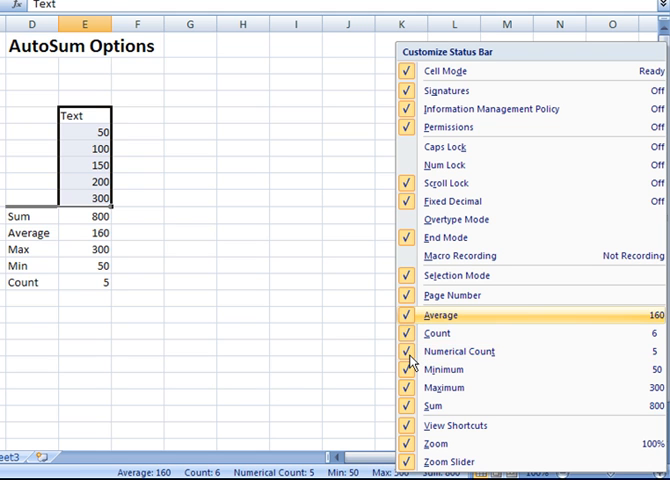
mouse_move(364, 364)
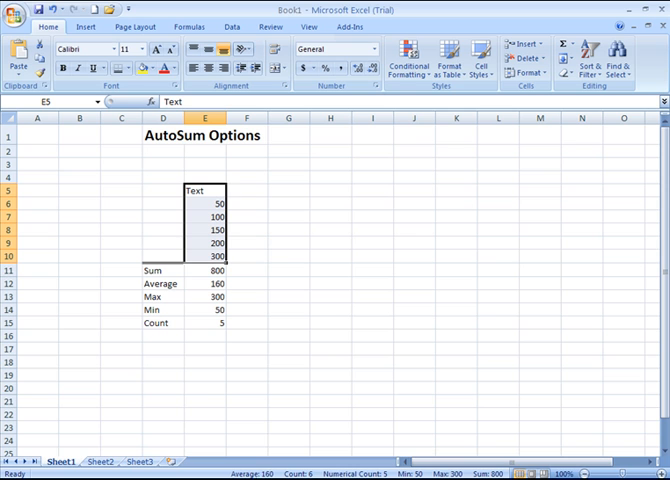
mouse_move(262, 304)
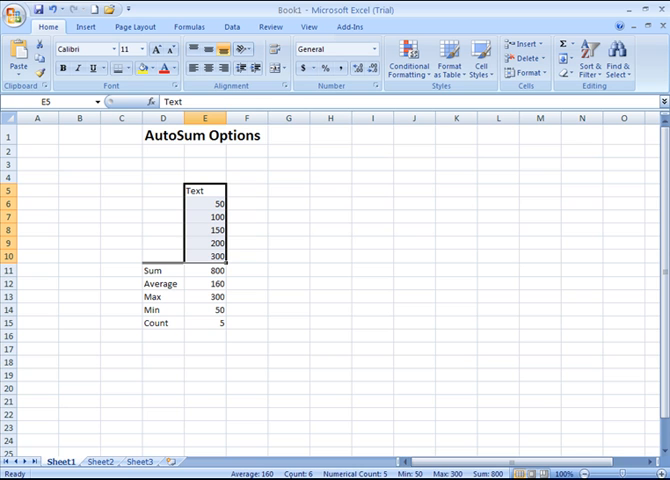
mouse_move(246, 252)
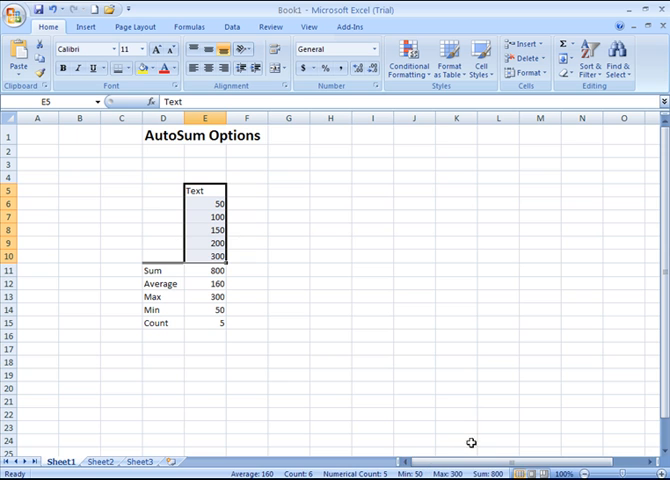
mouse_move(292, 220)
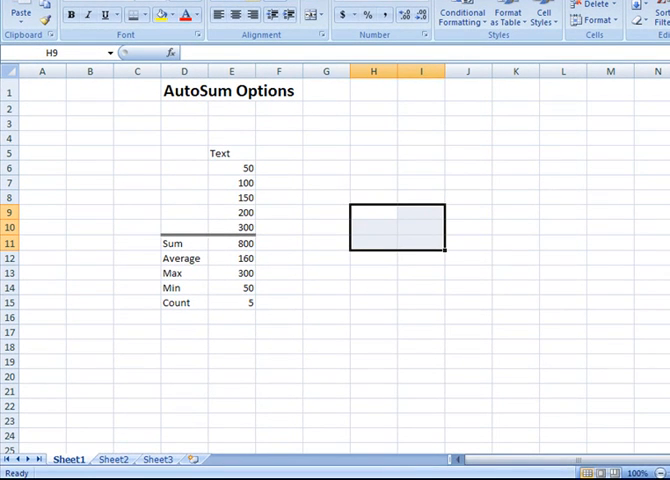
mouse_move(232, 172)
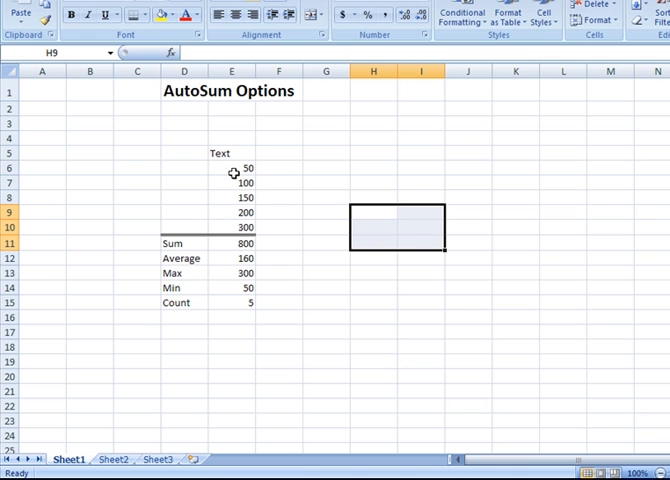
drag(232, 168, 232, 196)
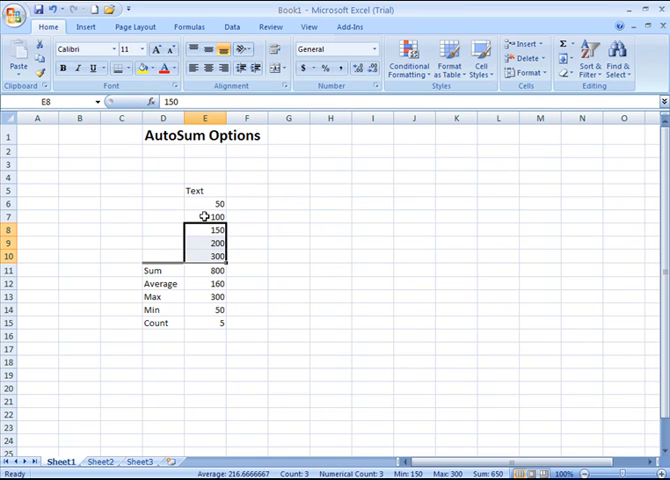
click(204, 216)
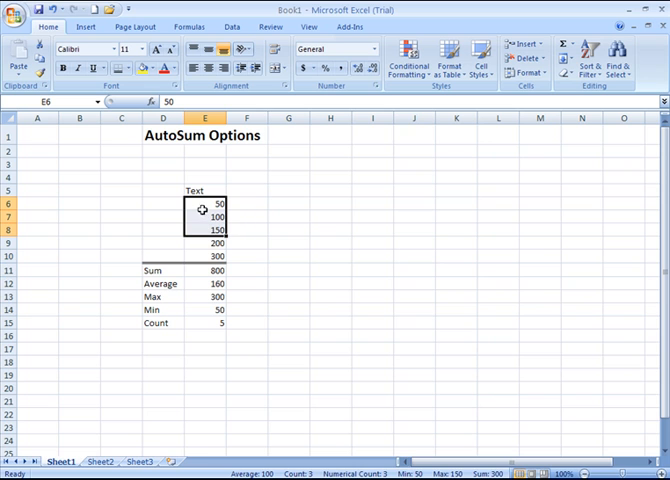
drag(204, 204, 204, 256)
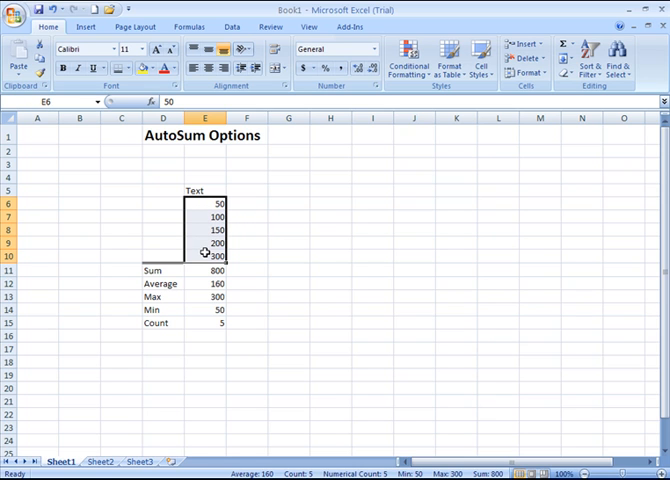